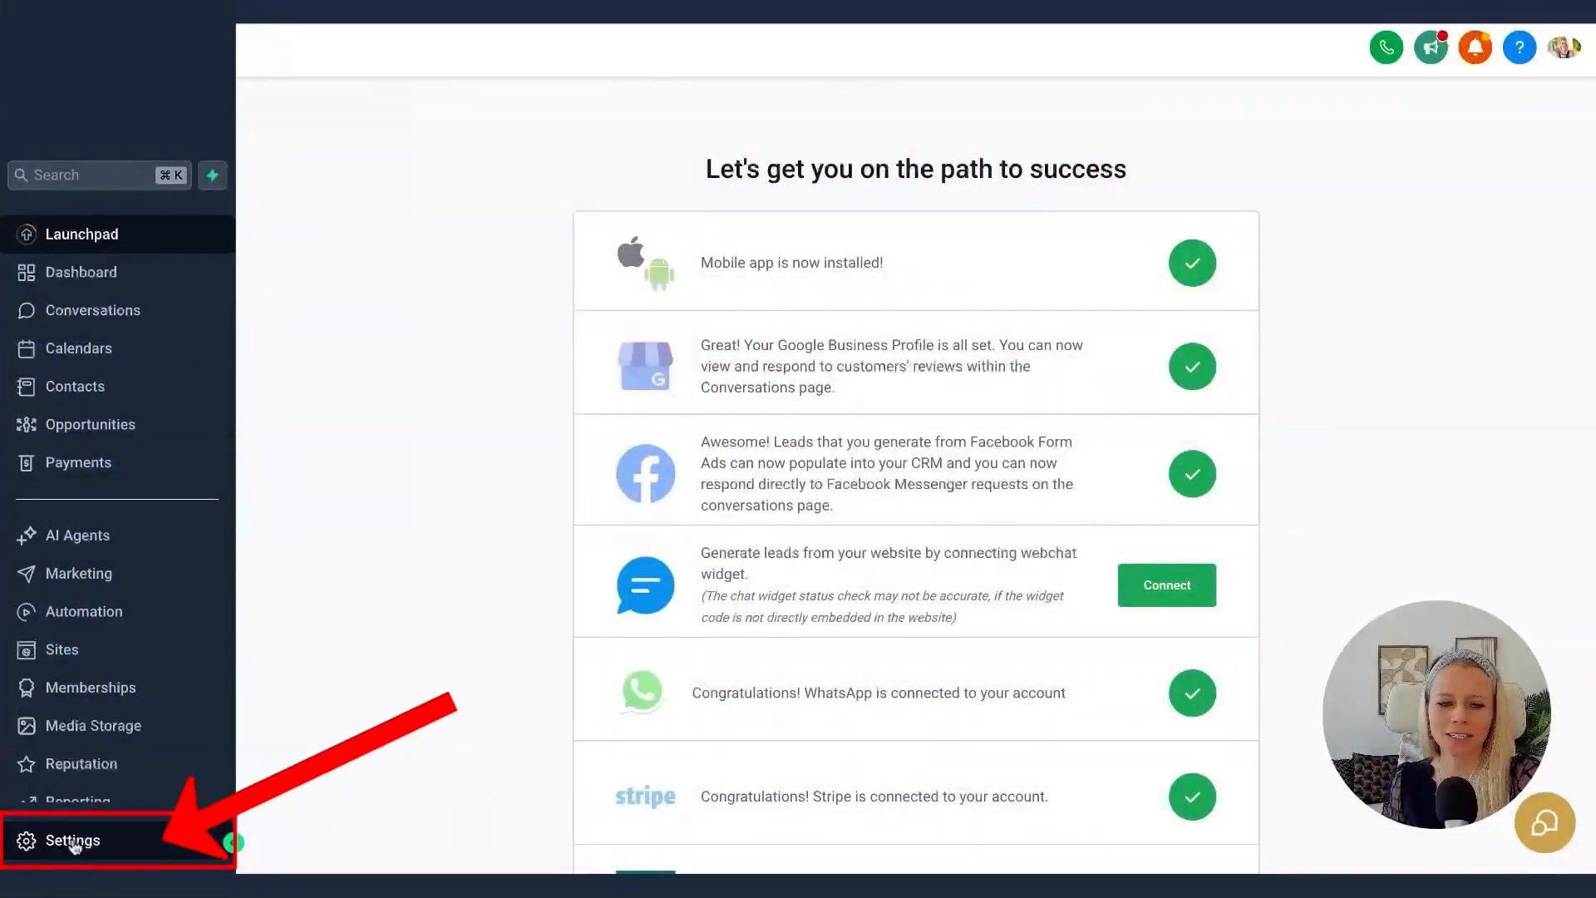
Reach the Phone Numbers list in Settings and show the default number's row actions.
{"action": "left_click", "coordinate": [70, 841]}
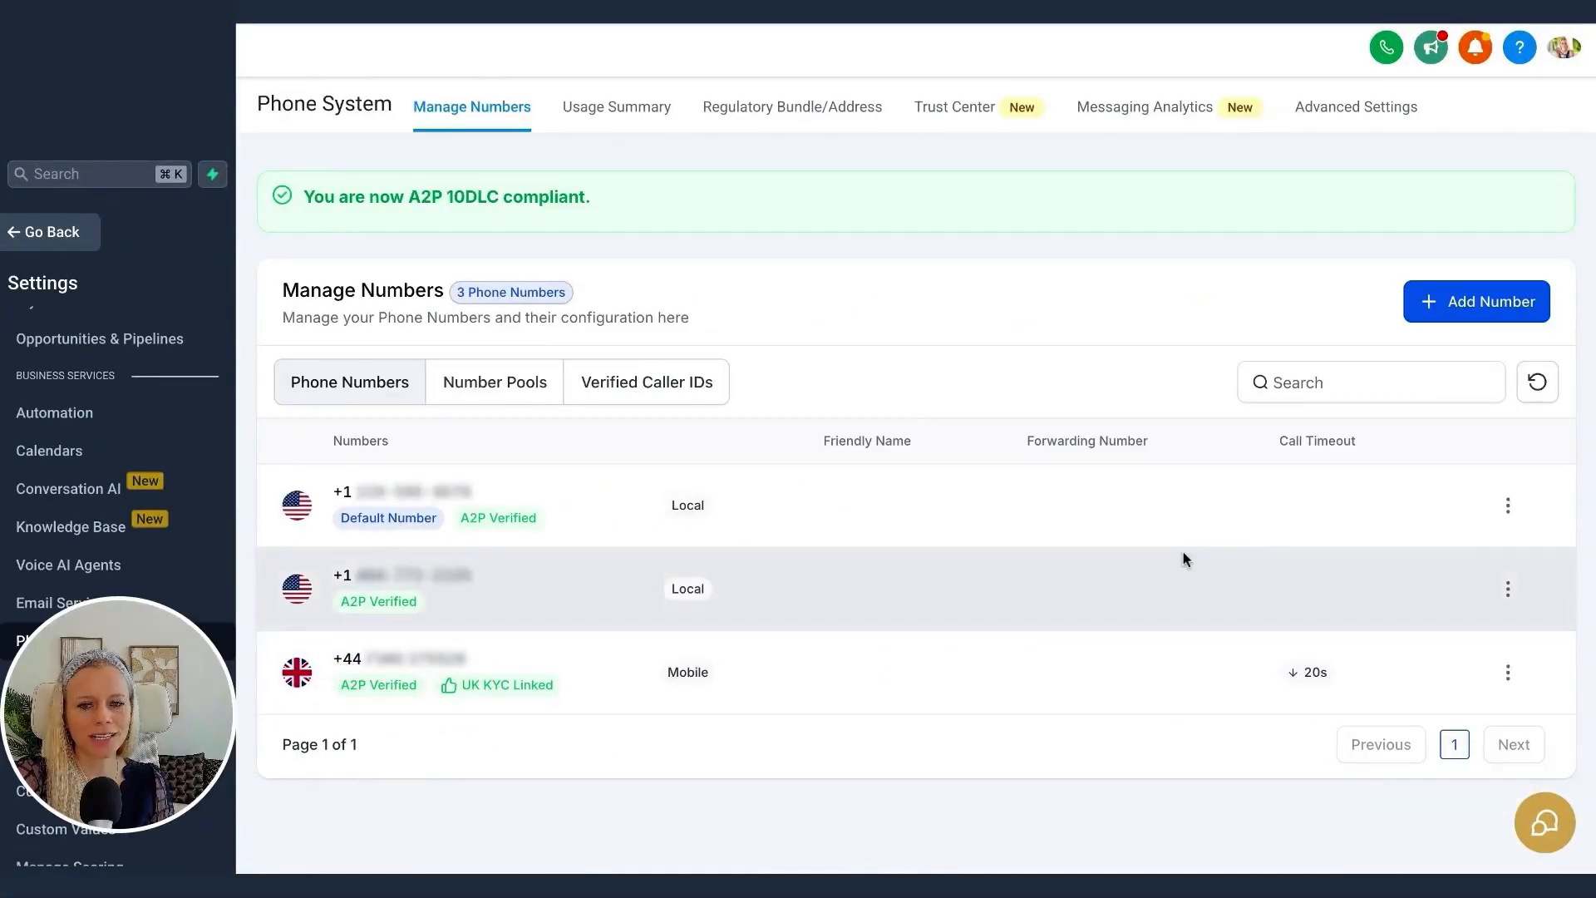
{"action": "left_click", "coordinate": [1507, 505]}
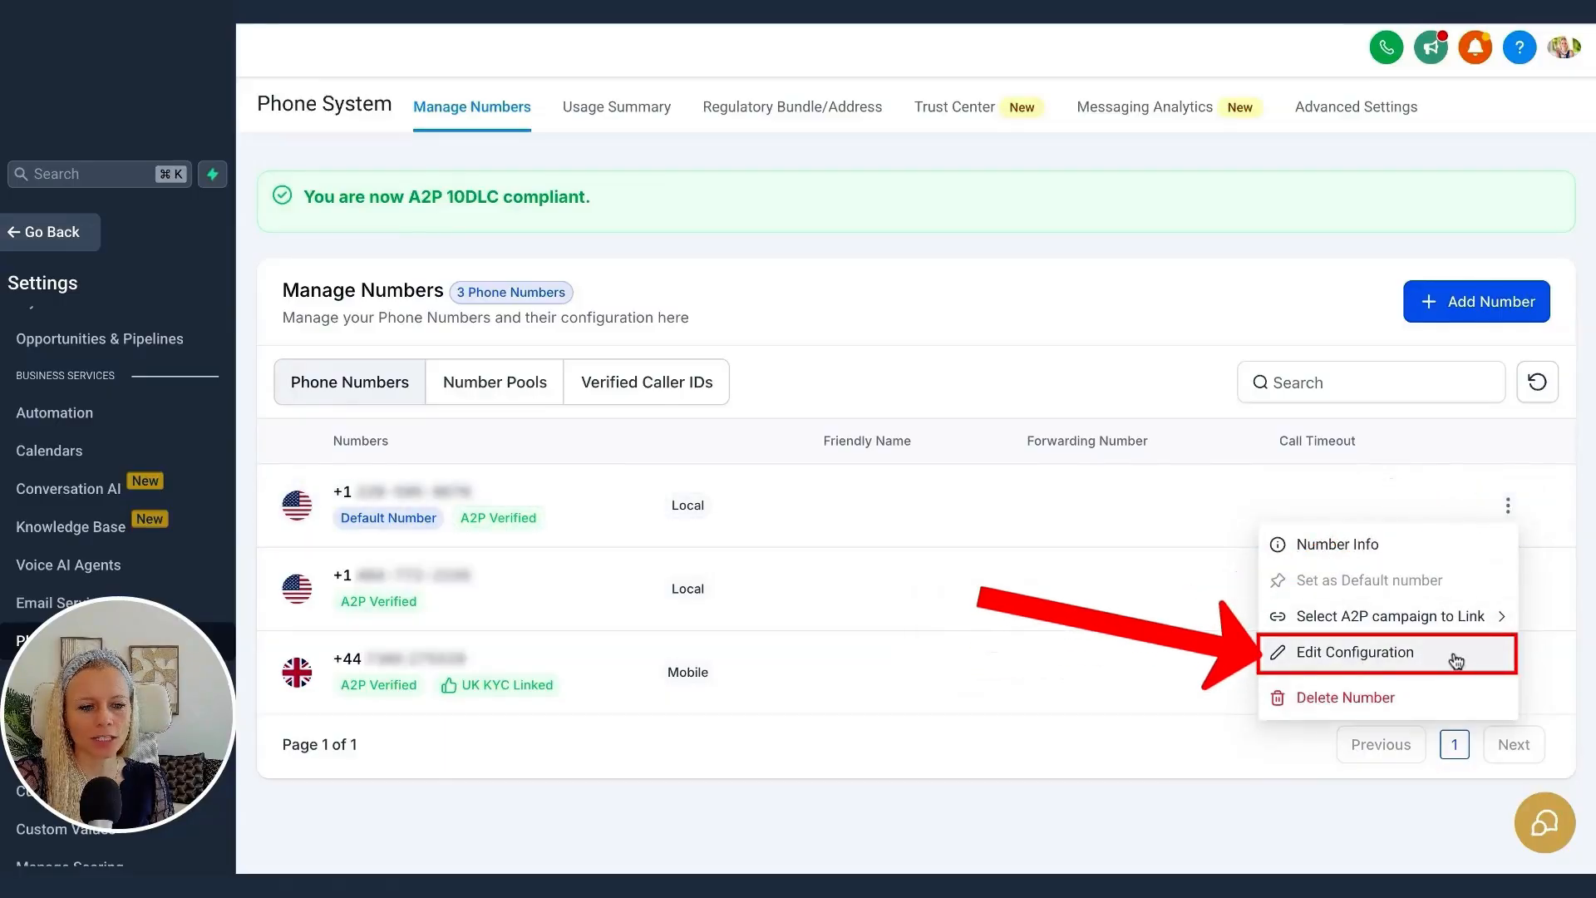
Choose Edit Configuration for the default number and focus the Forward Calls to field.
{"action": "left_click", "coordinate": [1355, 651]}
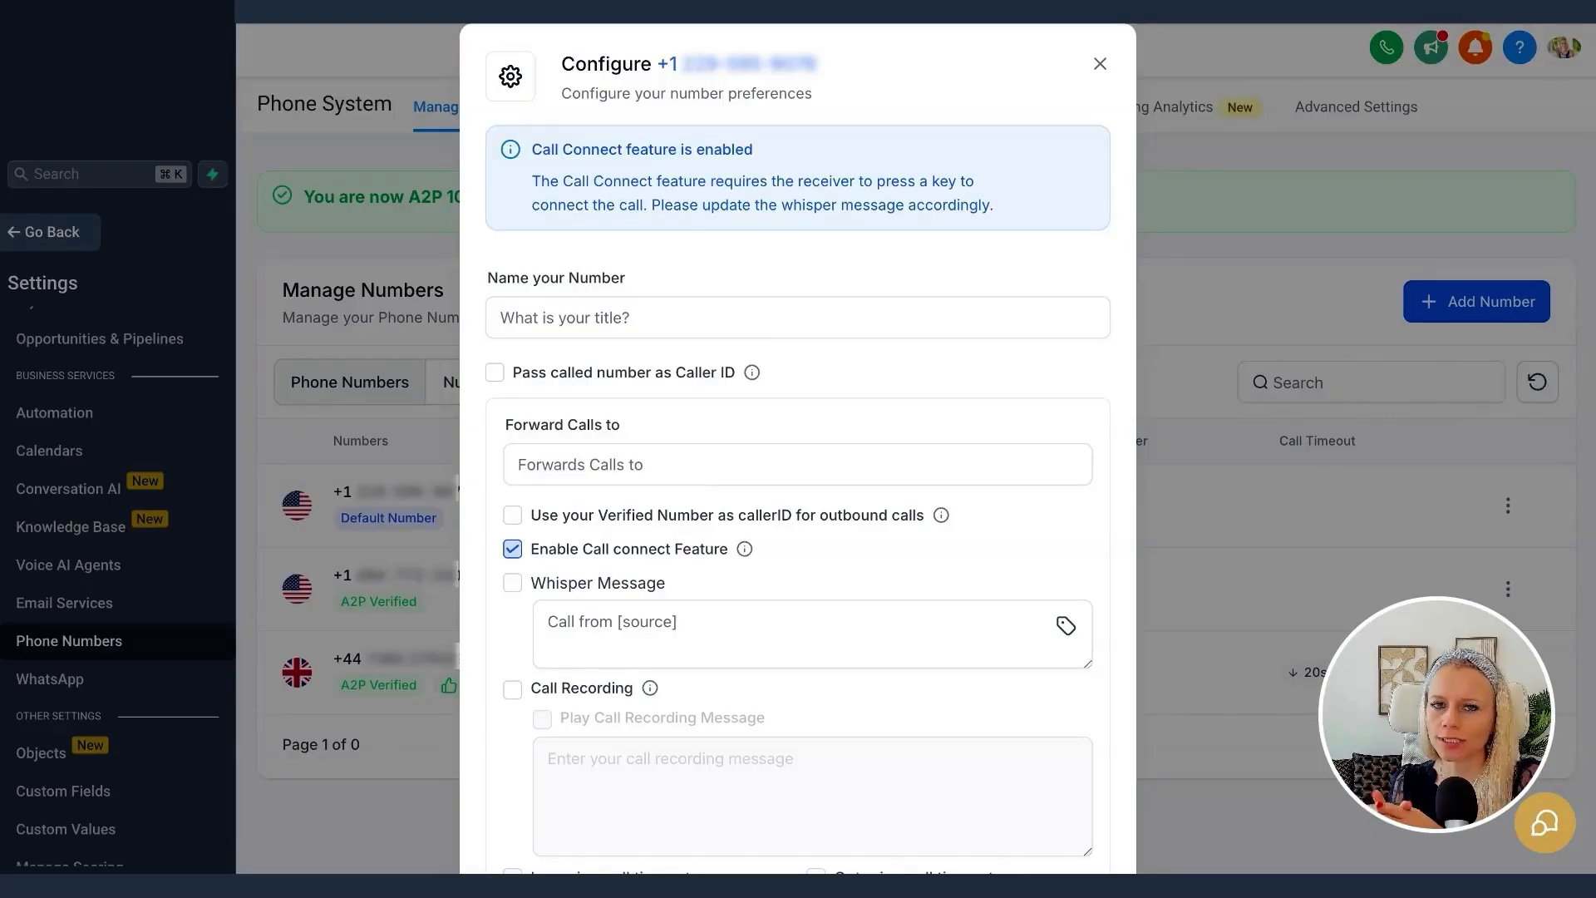
{"action": "left_click", "coordinate": [796, 464]}
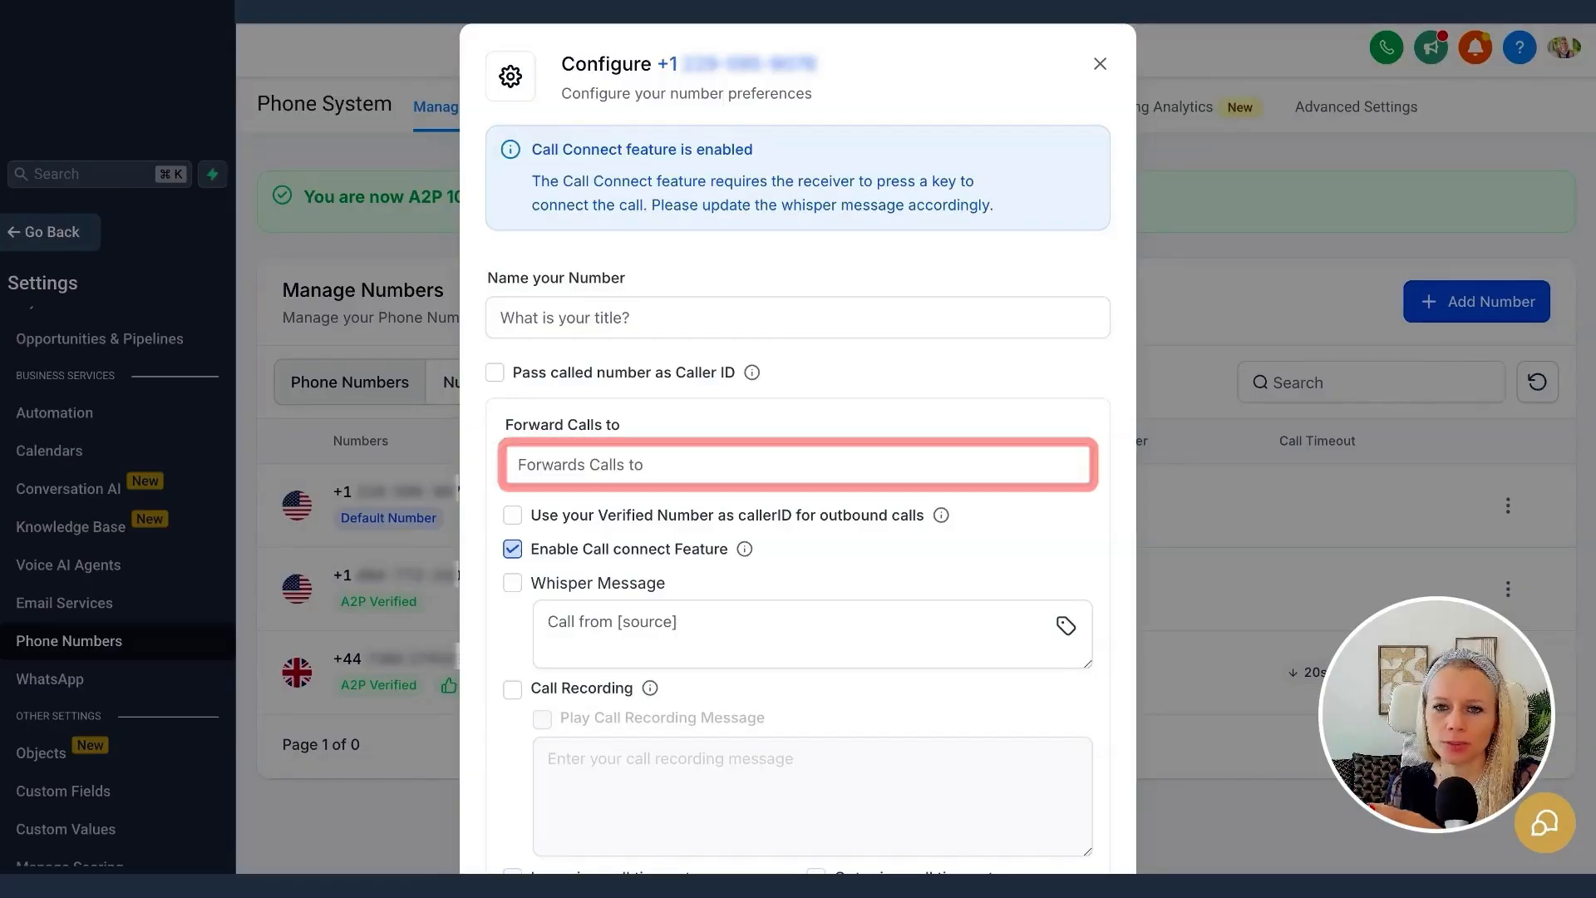